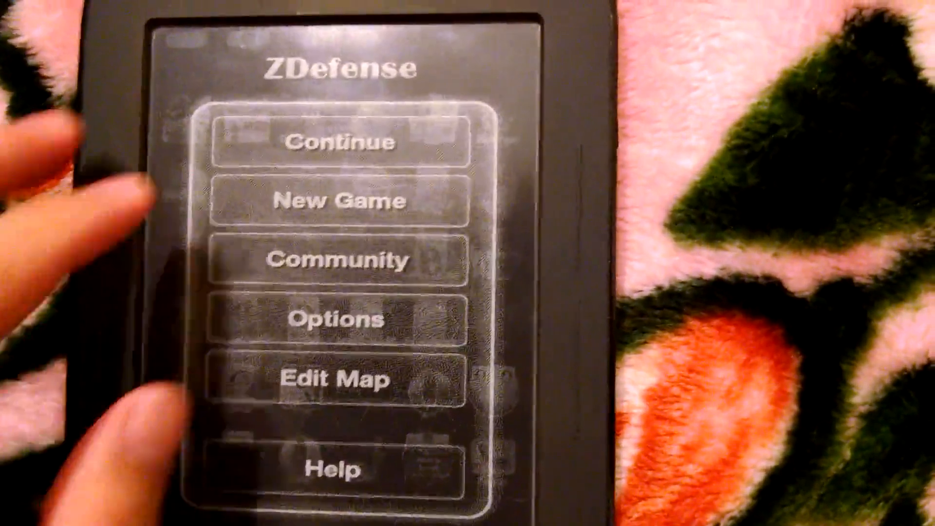
Start a new ZDefense game to reach the Power of Laser Tower briefing.
click(339, 200)
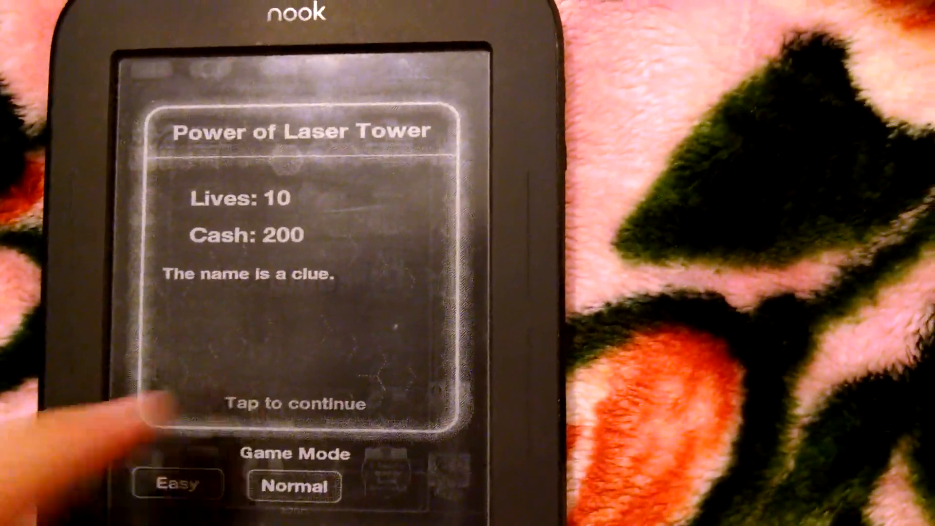
Dismiss the Power of Laser Tower briefing and play on the hex map.
click(292, 403)
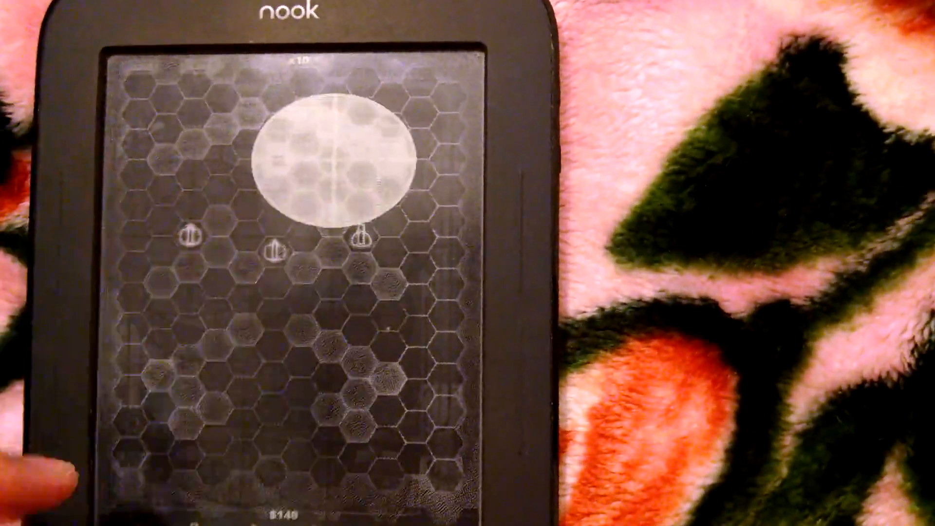
click(358, 239)
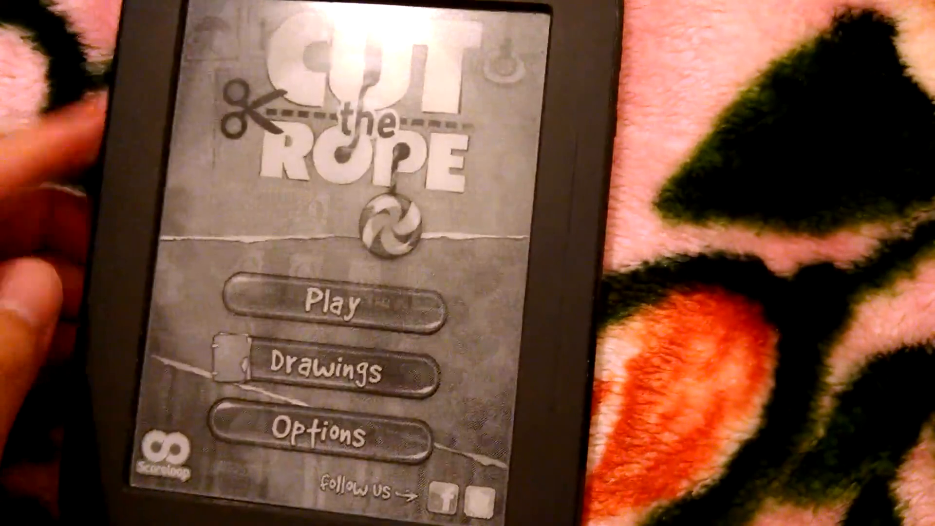
Clear a Cut the Rope level with a one-star Good result and go to Menu.
click(334, 306)
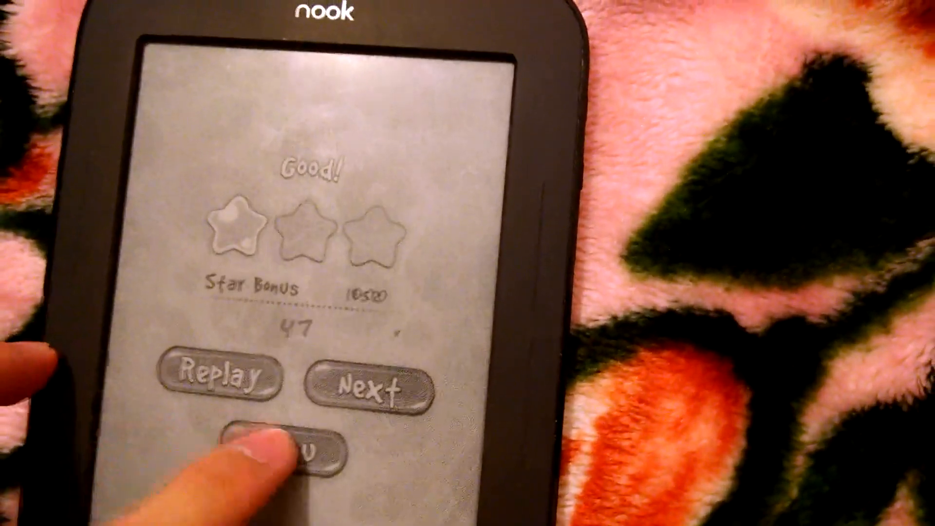
click(292, 453)
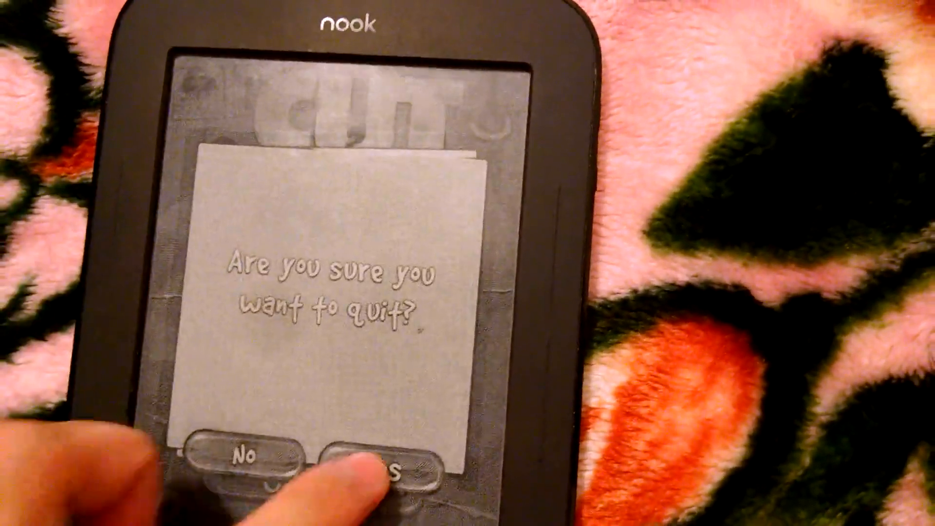
Confirm quitting Cut the Rope, leaving the way to Symphony of Eternity.
click(376, 465)
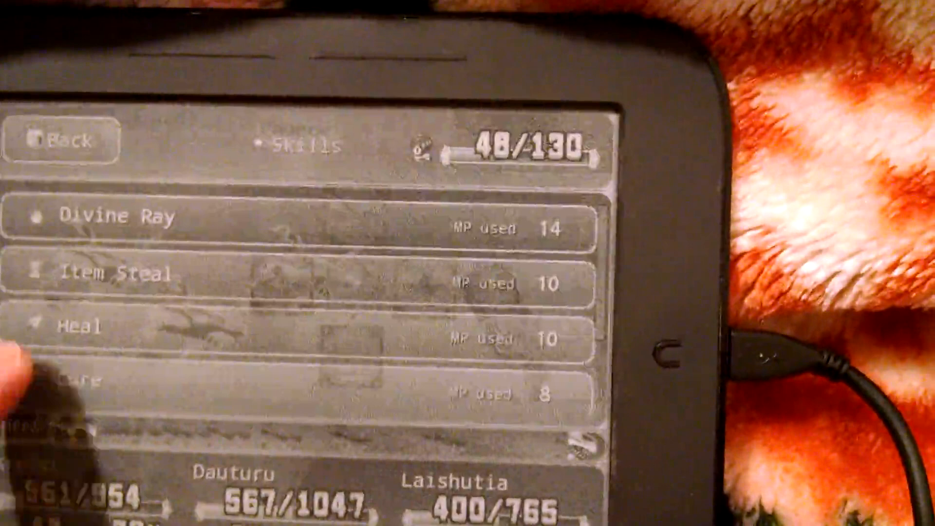
Use Item Steal on an enemy, then use Disturbance for the next hero.
click(119, 274)
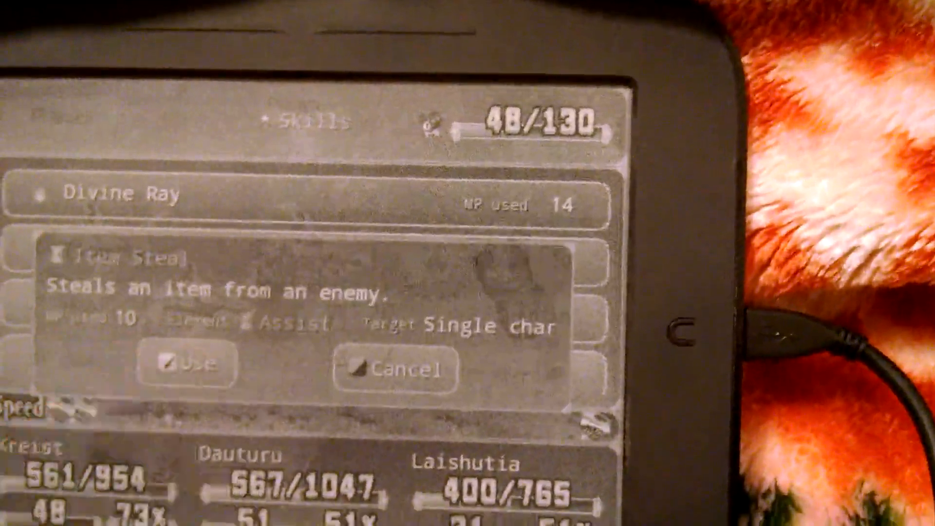
click(191, 364)
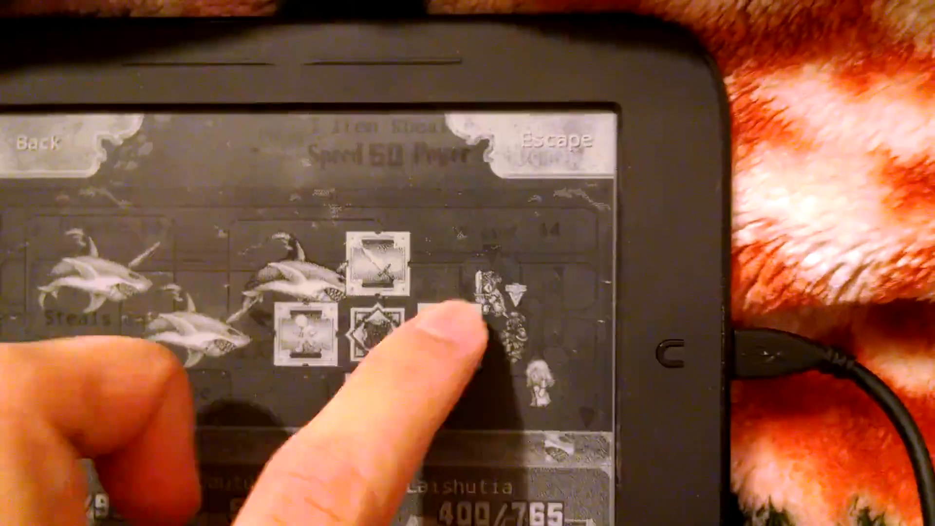
click(369, 335)
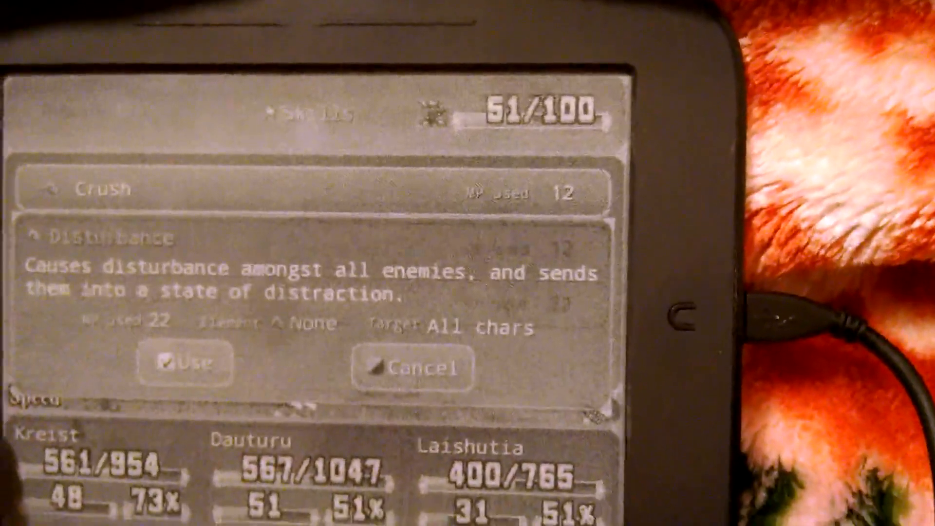
click(185, 361)
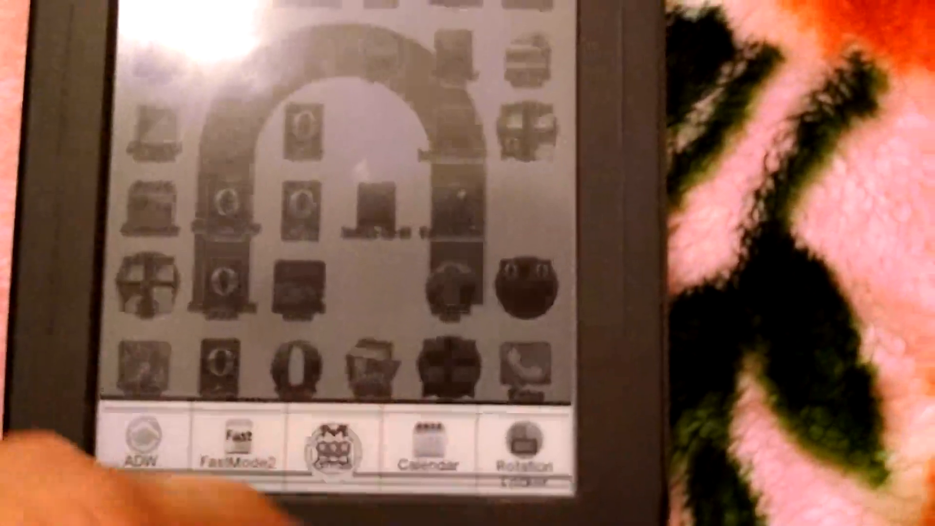
click(424, 444)
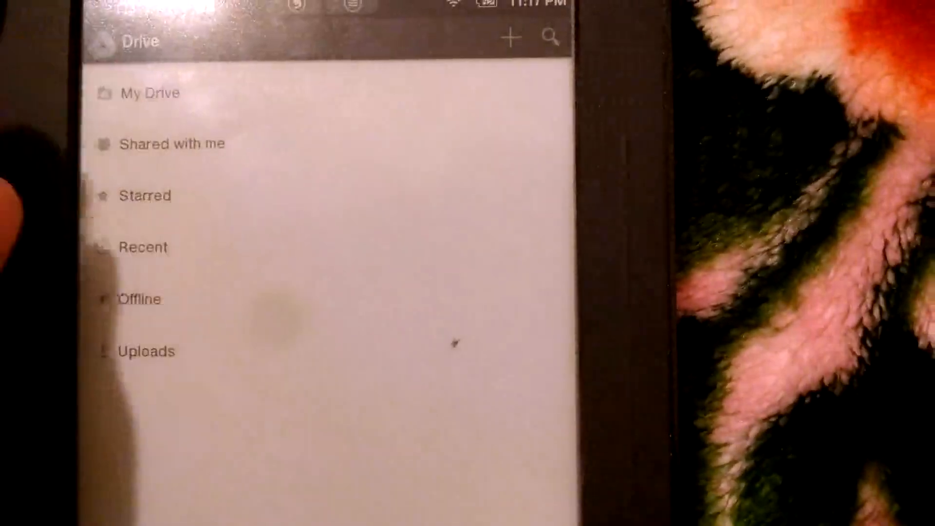
Browse the My Drive list, scrolling down past today's files.
click(149, 93)
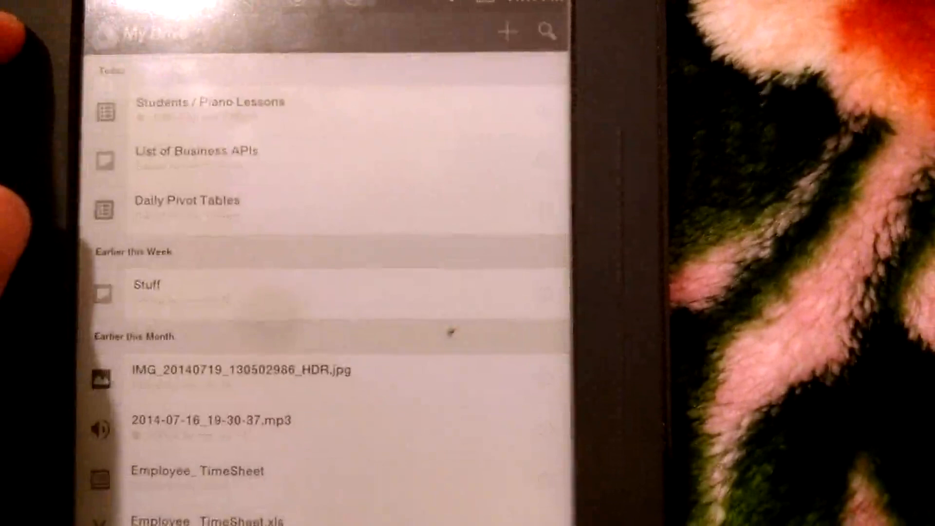
scroll(down, 3)
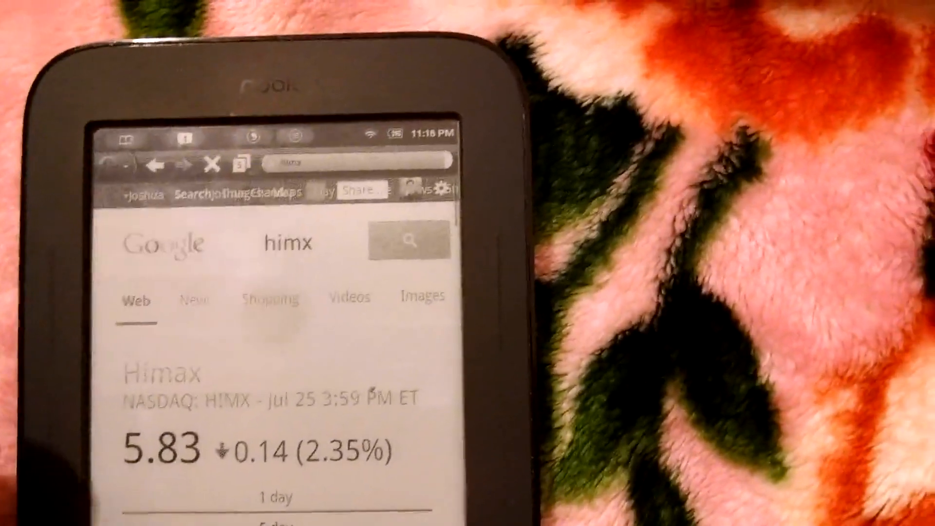
Scroll through the Google 'himx' results showing Himax at 5.83.
scroll(down, 3)
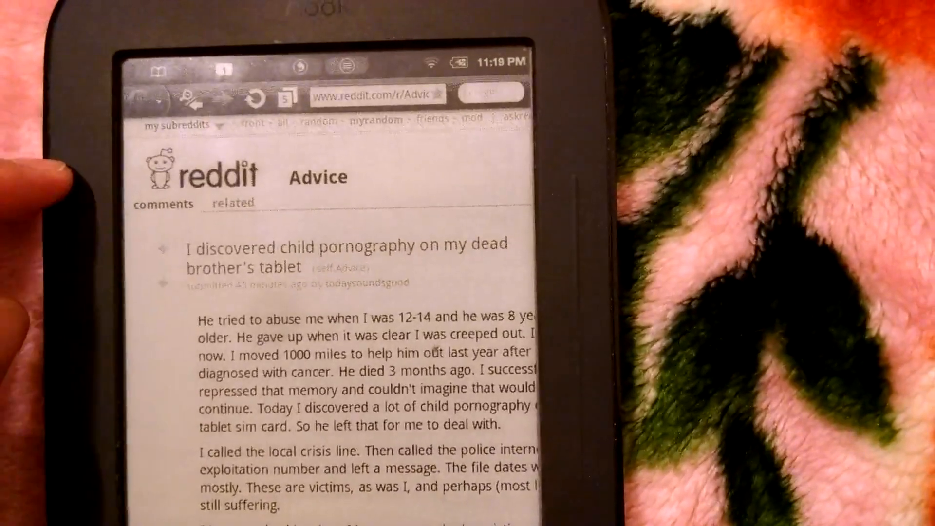
Scroll down through the reddit r/Advice post to read it.
scroll(down, 3)
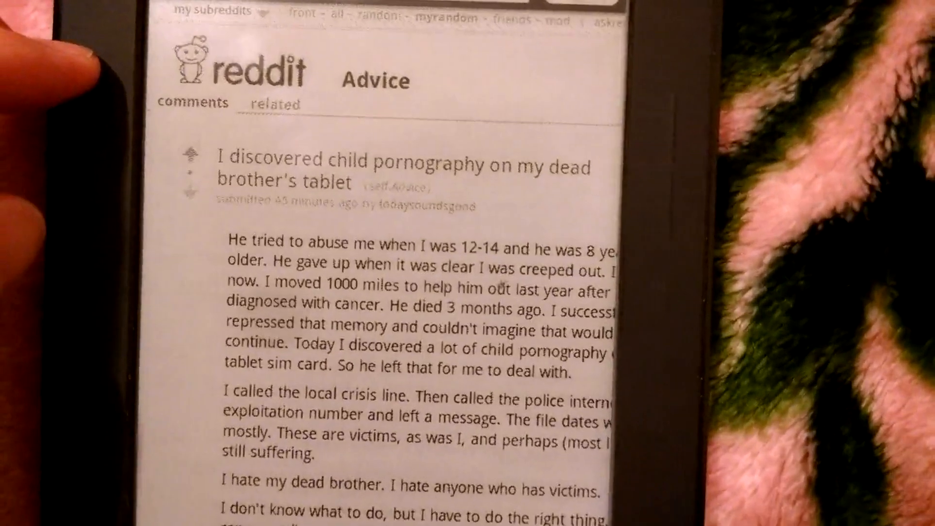
scroll(down, 3)
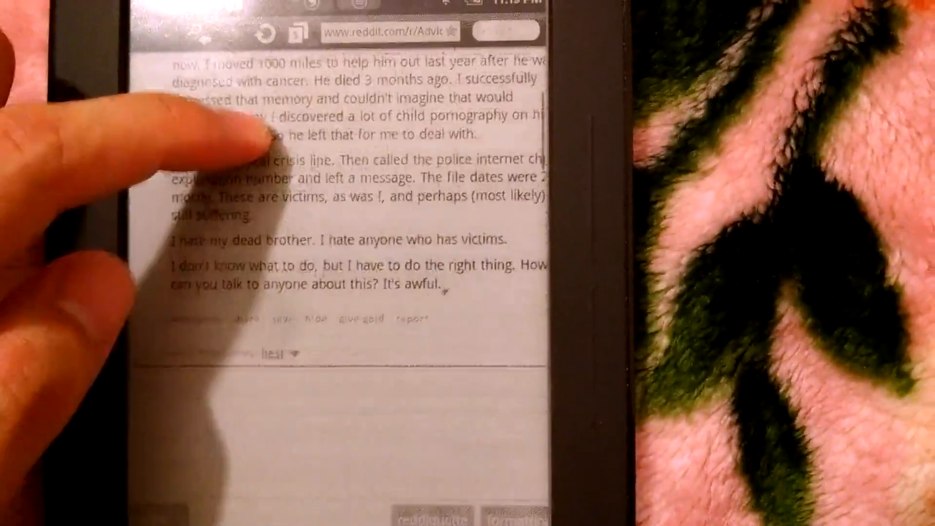
scroll(down, 3)
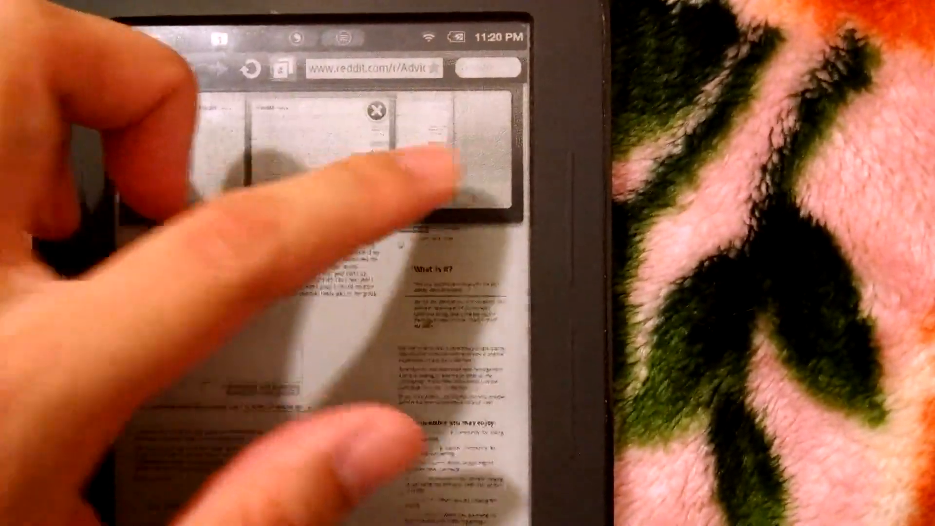
Switch to the other reddit Advice tab and scroll down to the comment box.
click(374, 112)
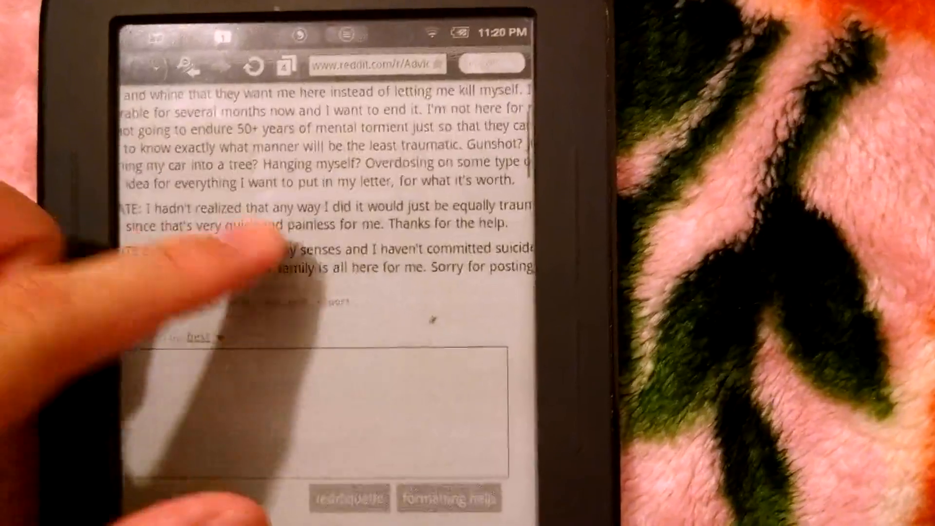
scroll(down, 3)
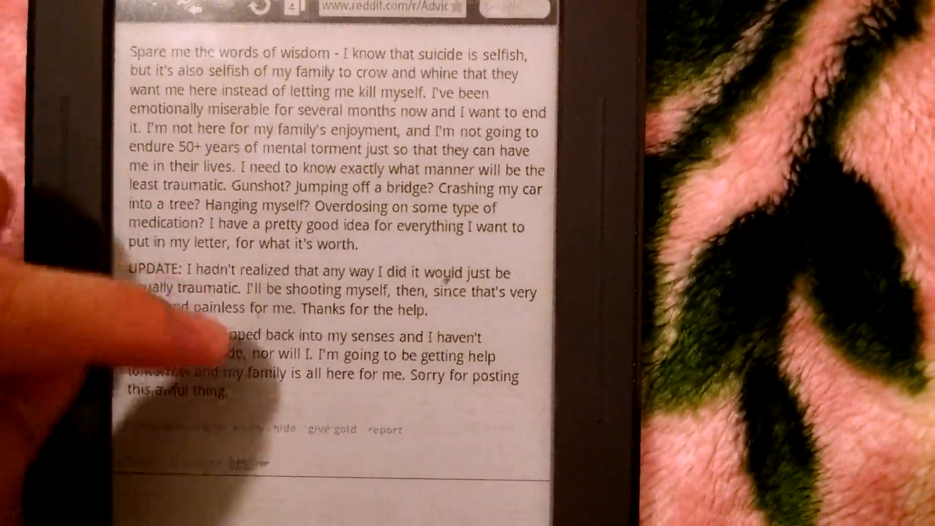
scroll(down, 3)
text(I'm gl)
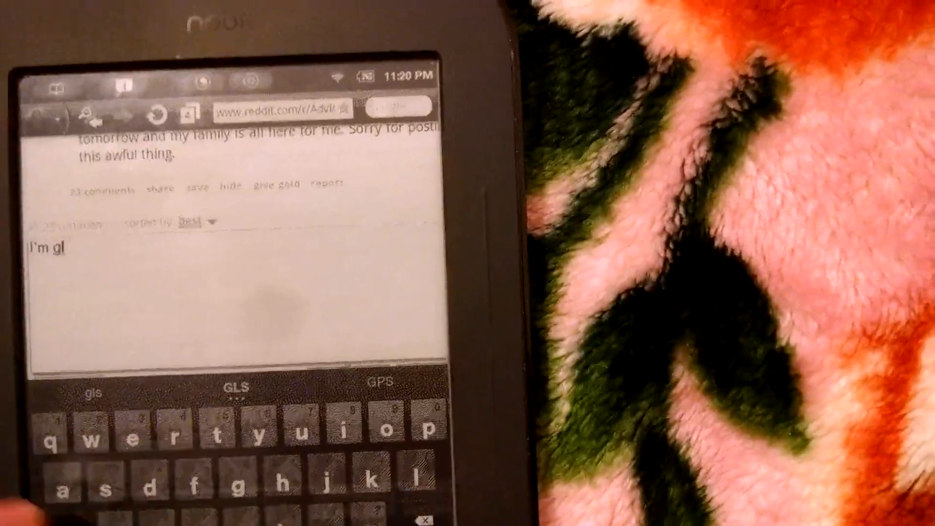
Finish the reply 'I'm glad that you changed your mind!' with 'keep me posted', and post it.
text(ad that)
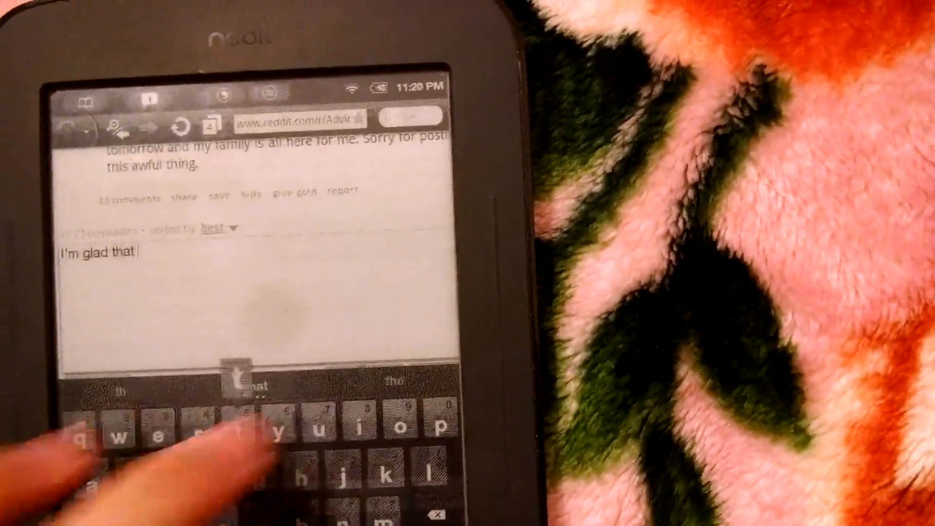
text(you changed)
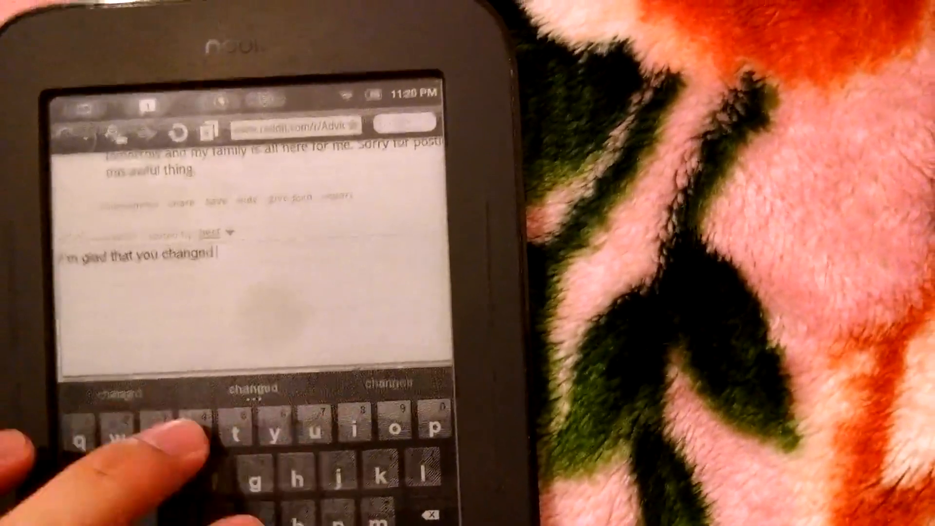
text(your mind! Jeep us)
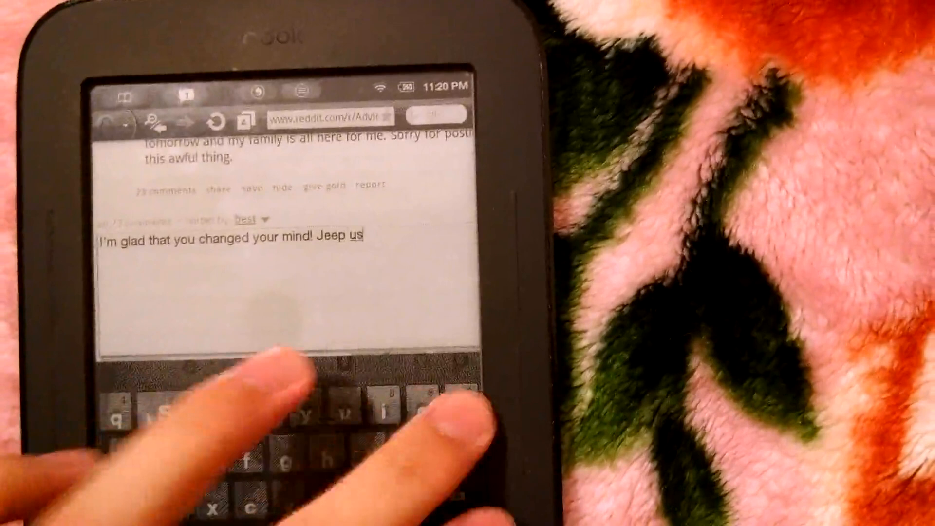
text(posted on)
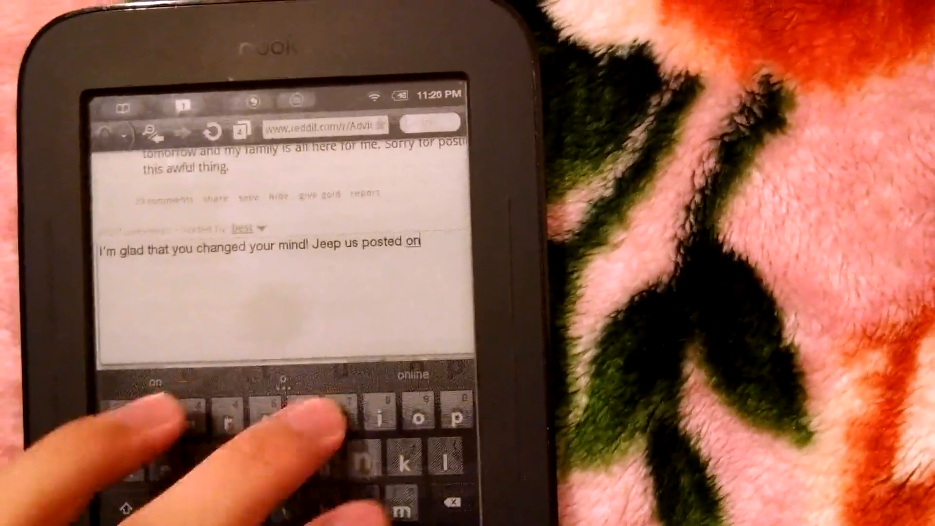
text(your journey of recovery!)
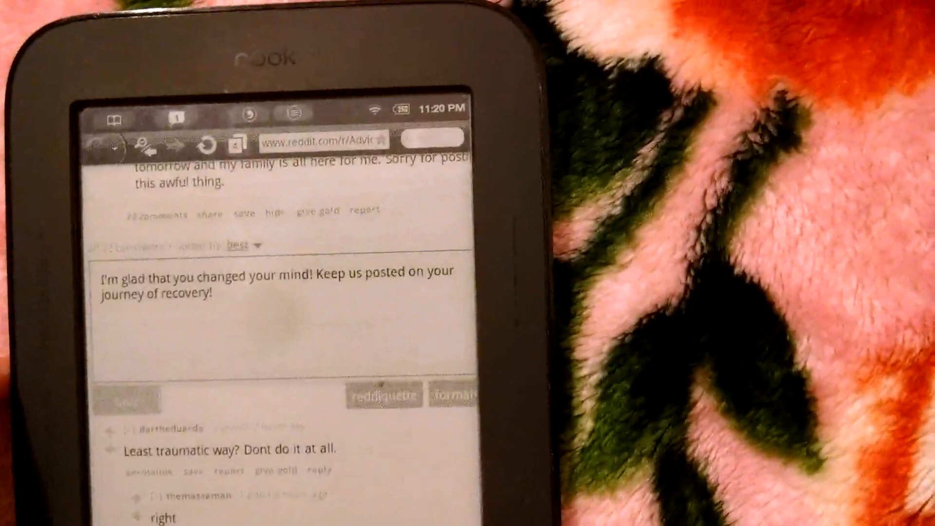
click(128, 398)
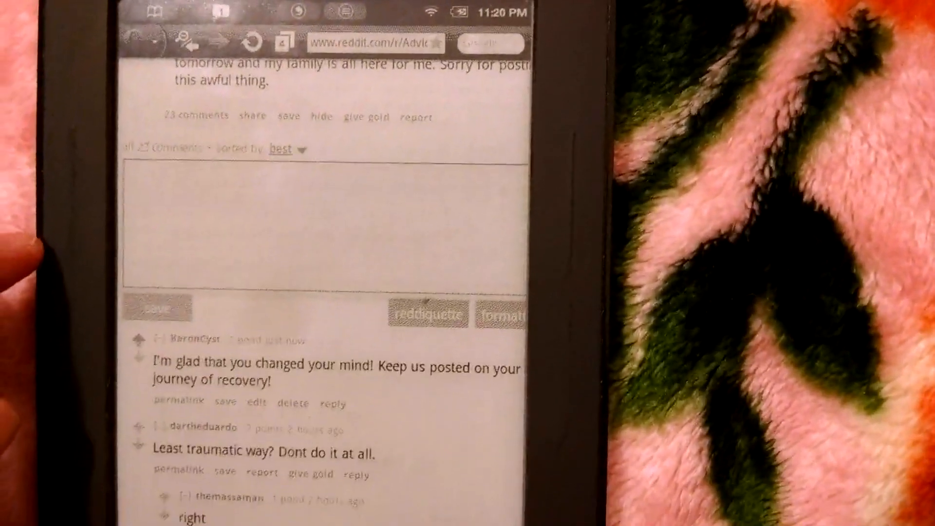
scroll(down, 3)
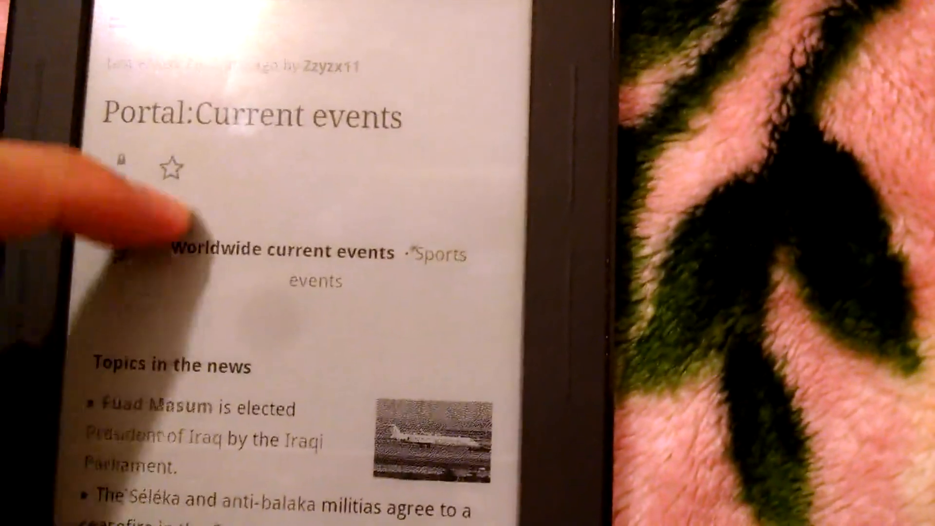
Scroll the Portal:Current events page past Topics in the news to the July 26, 2014 entries.
scroll(down, 3)
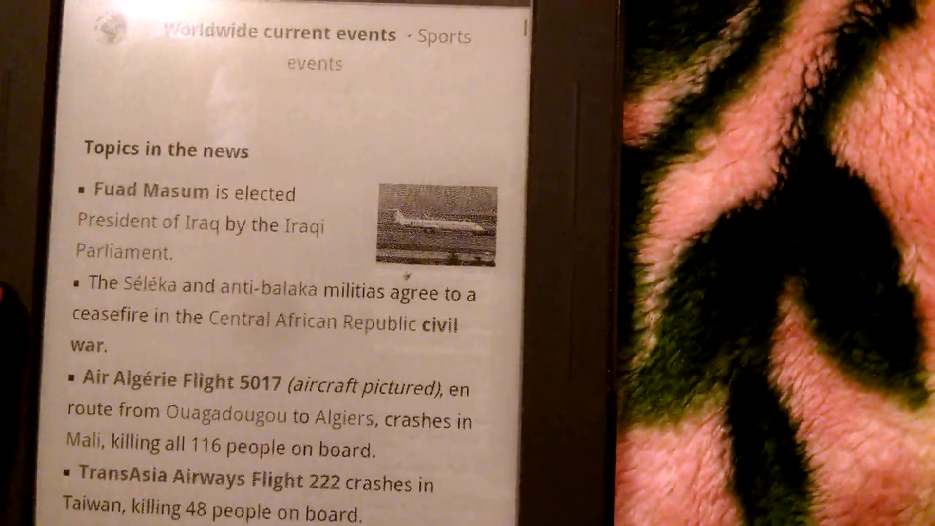
scroll(down, 3)
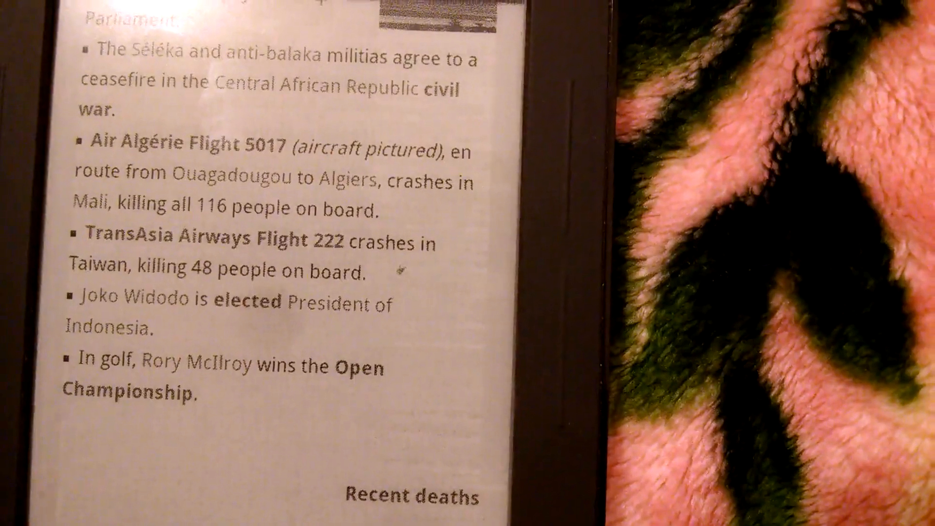
scroll(down, 3)
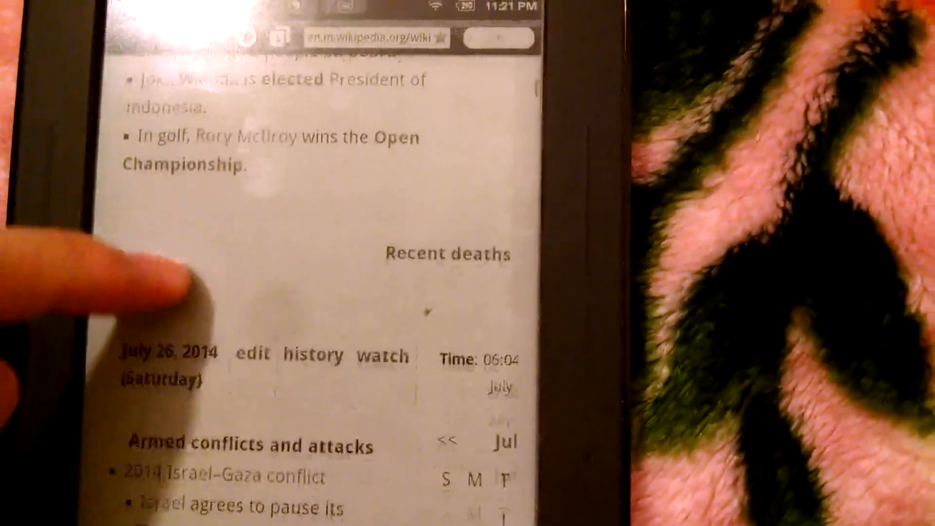
scroll(down, 3)
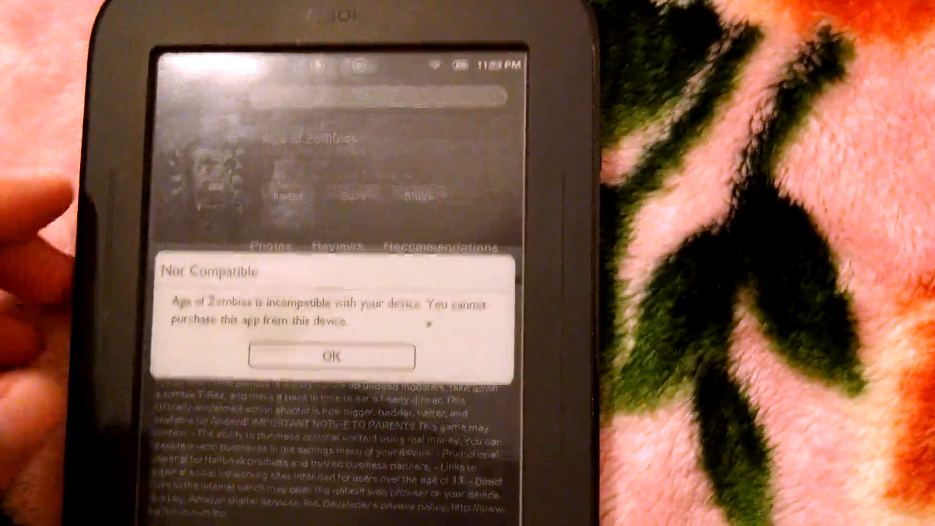
Tap OK on the Not Compatible notice to return to the Age of Zombies featured storefront.
click(330, 354)
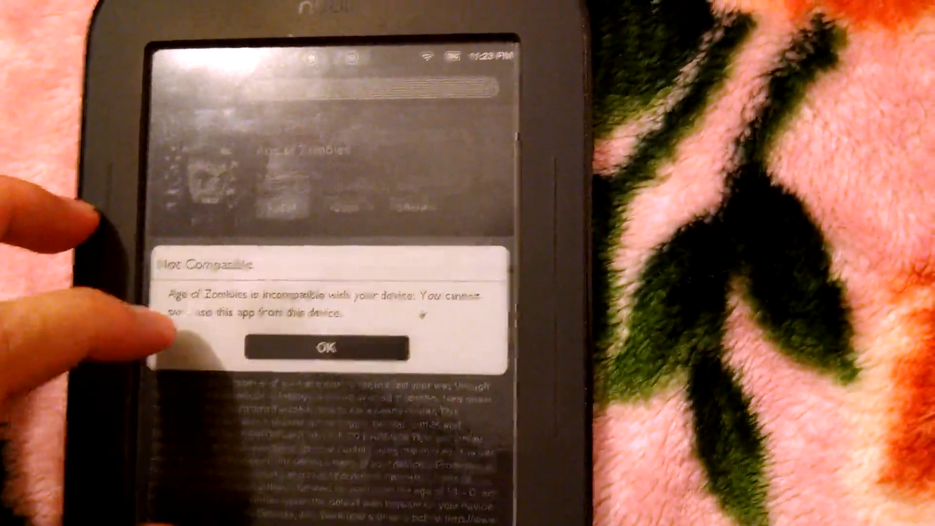
click(328, 349)
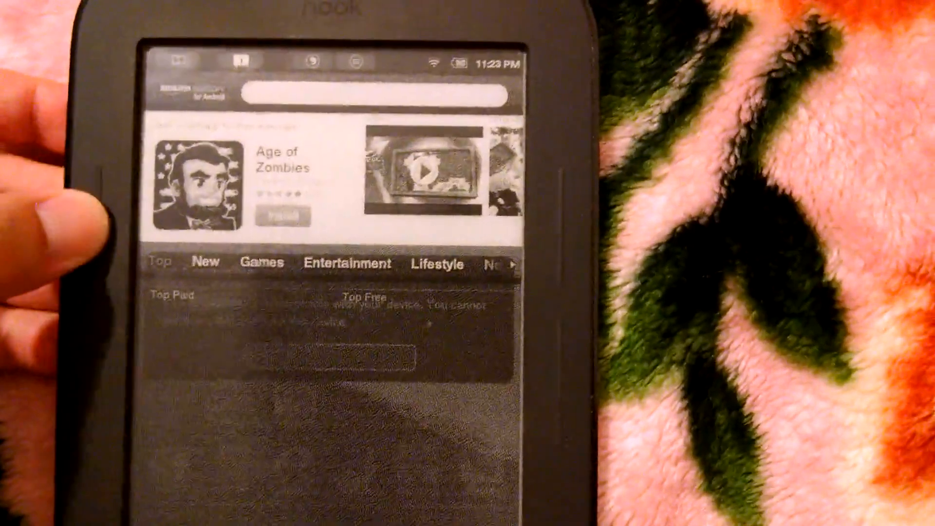